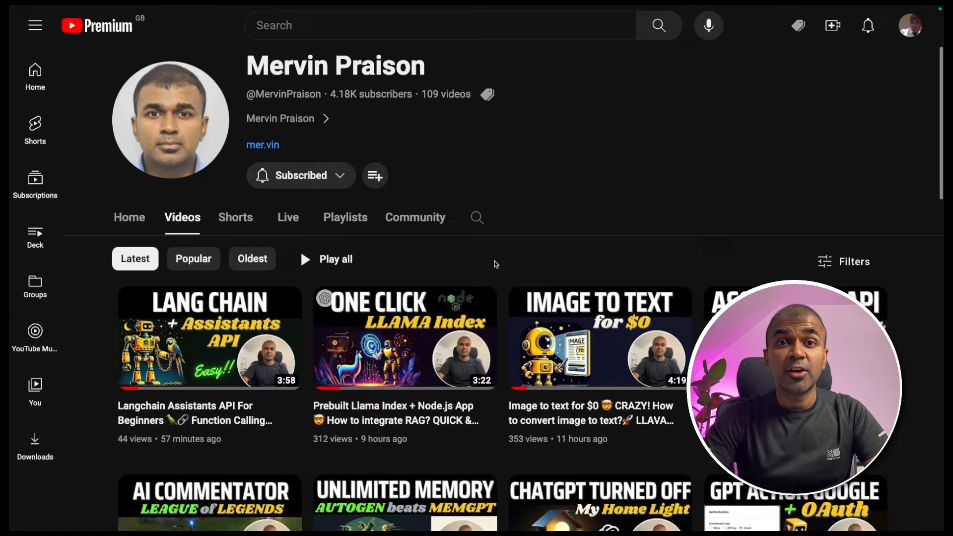
Step: Install langchain and openai with pip and create vision.py in the terminal
scroll(down, 3)
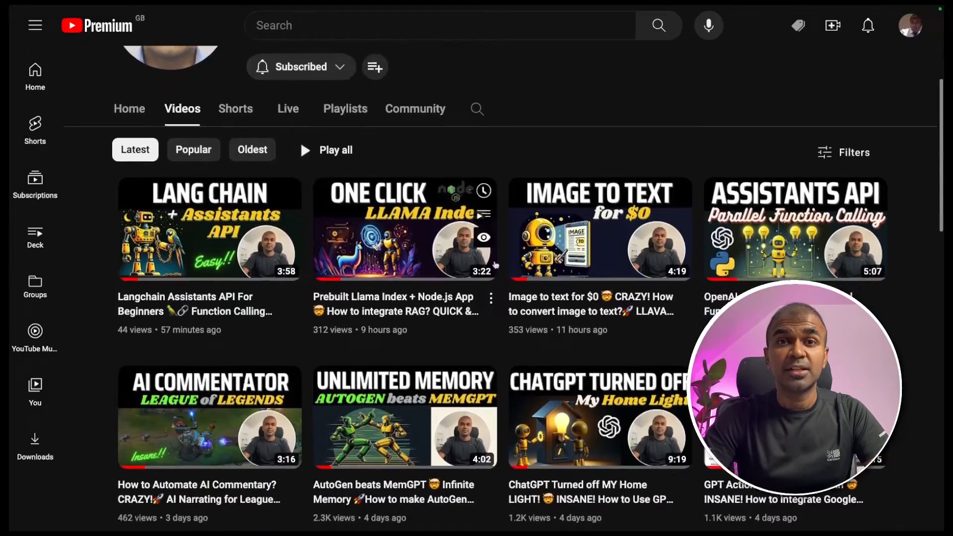
scroll(down, 3)
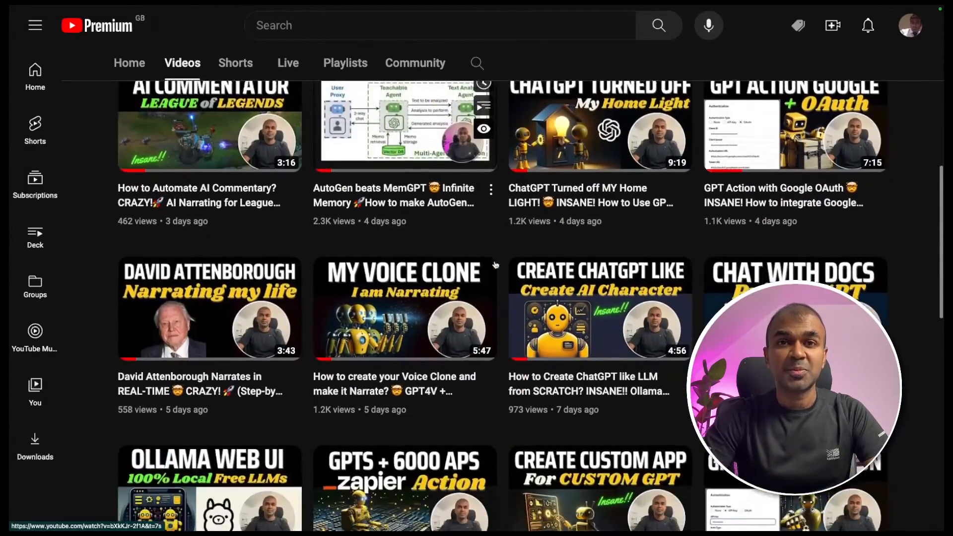
scroll(down, 3)
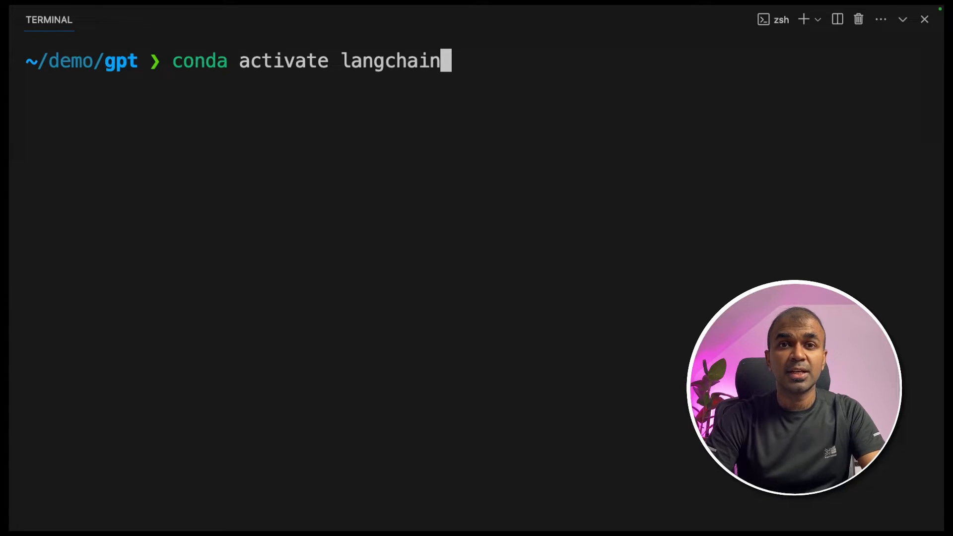
text(pip install langchain openai)
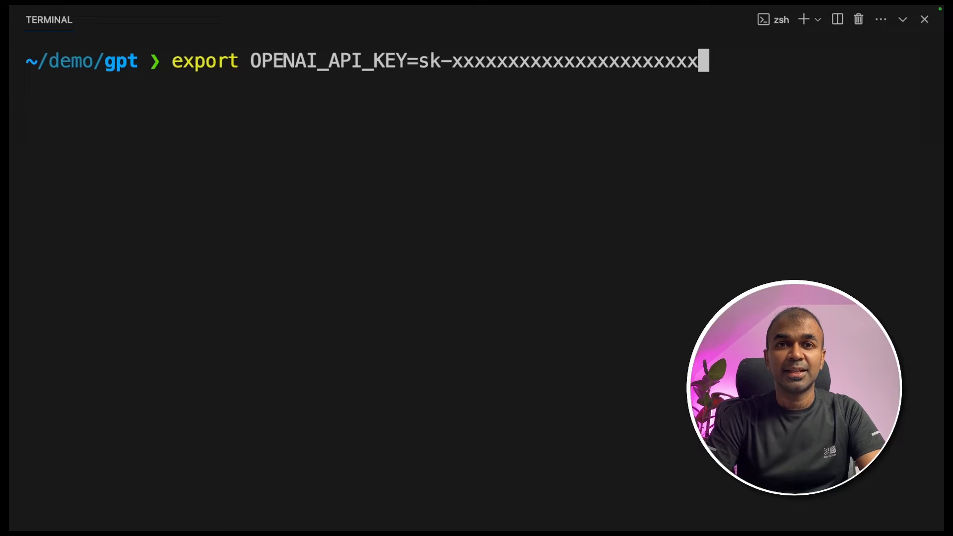
text(touch vision.py)
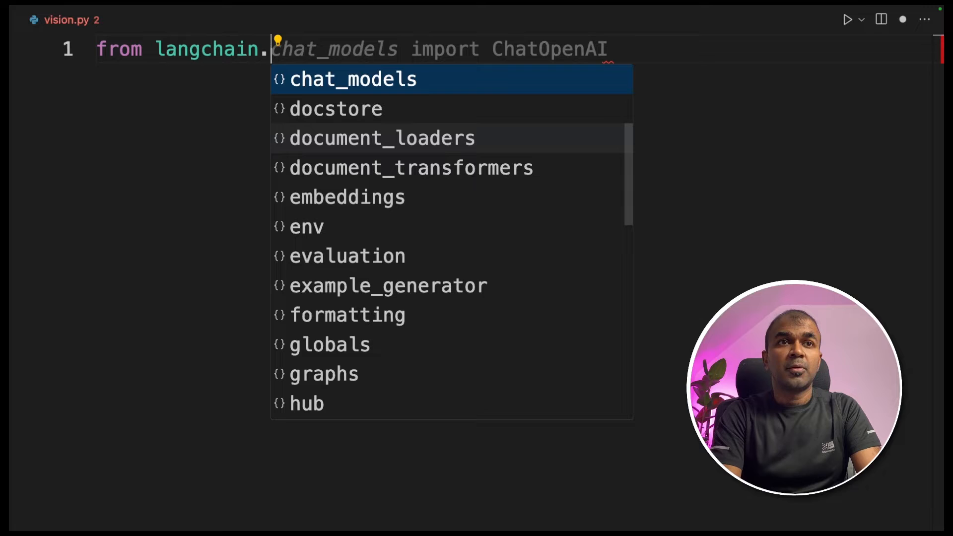
Step: Import ChatOpenAI plus HumanMessage and SystemMessage from langchain.schema.messages
click(353, 79)
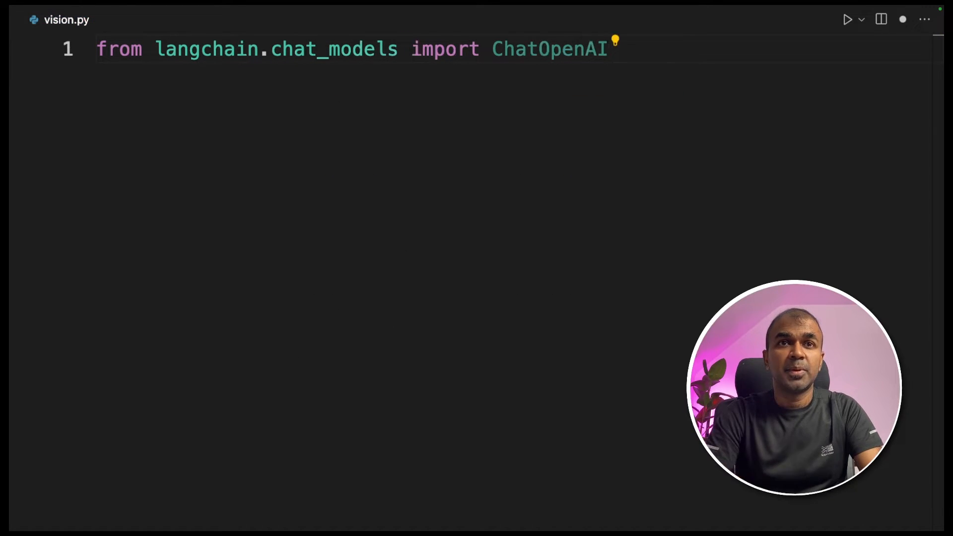
text(from langchain.schema.messages import HumanMessage, SystemMessage)
text(chat = ChatOpenAI(model="gpt-4-vision-preview", max_tokens=256))
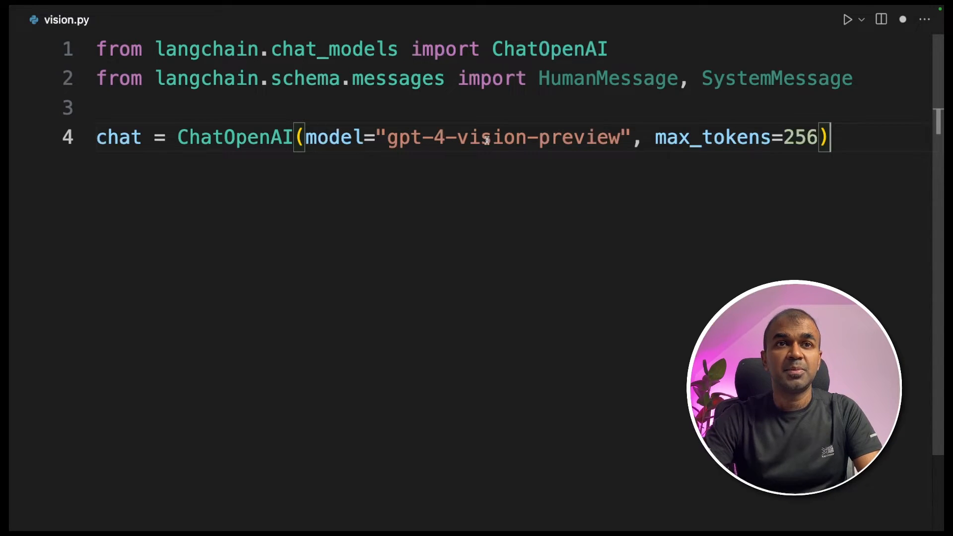
double_click(711, 137)
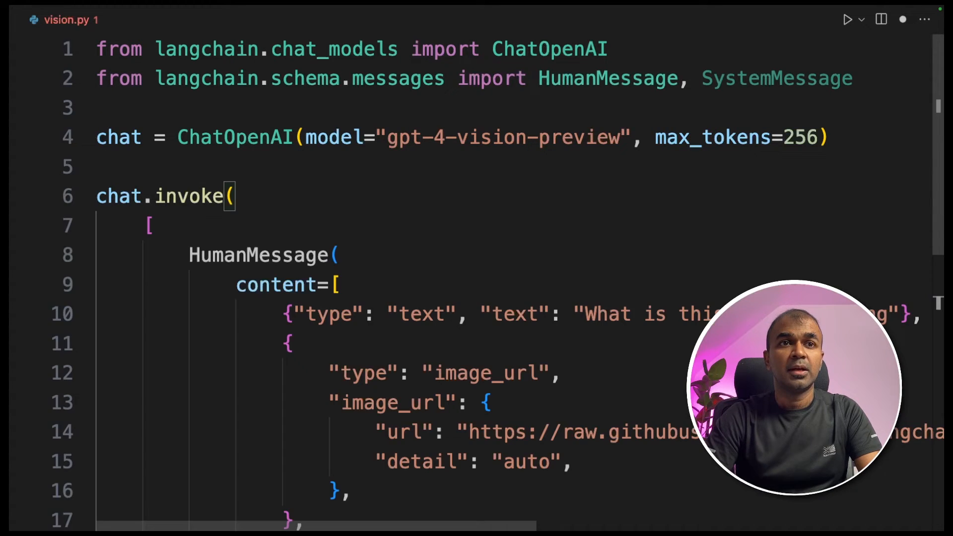
Step: Add the chat.invoke HumanMessage asking 'What is this image showing' with an image URL
scroll(down, 3)
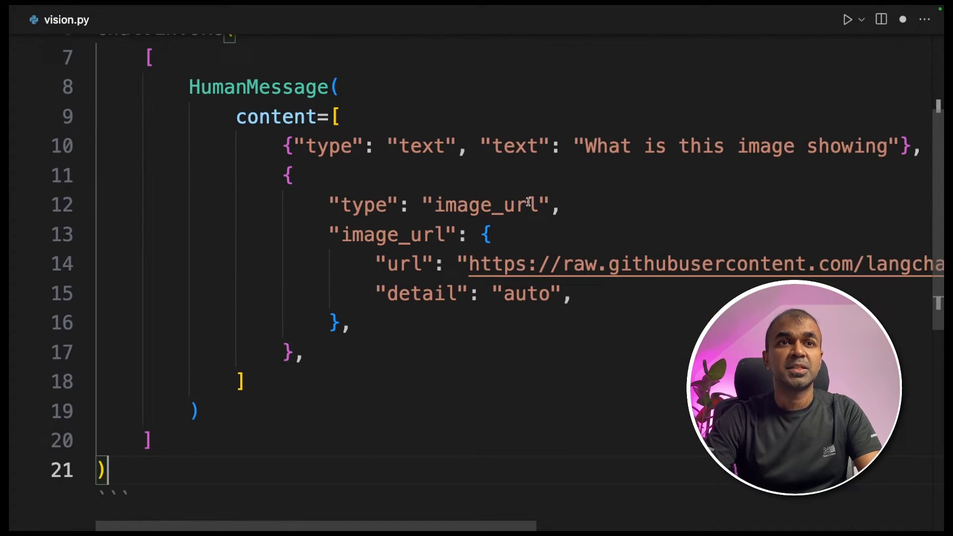
double_click(513, 187)
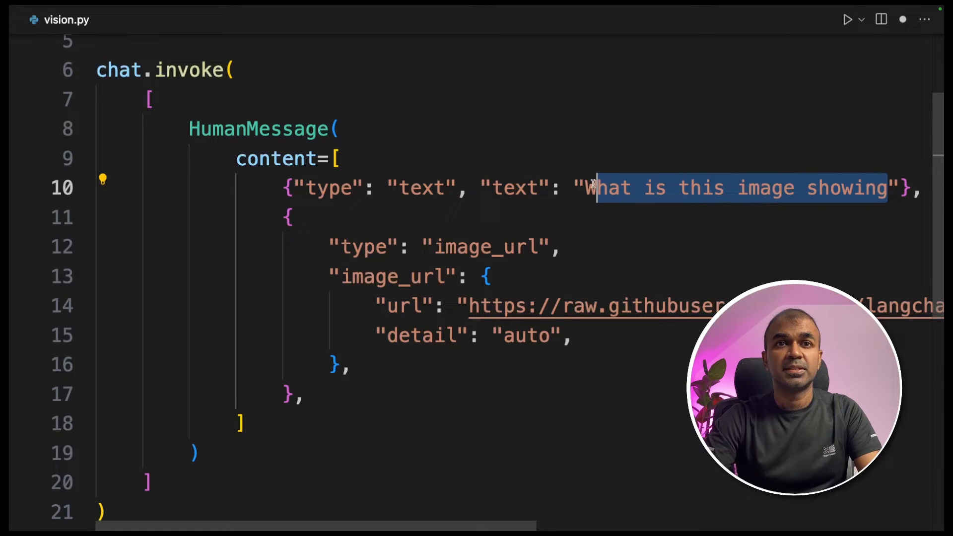
scroll(down, 3)
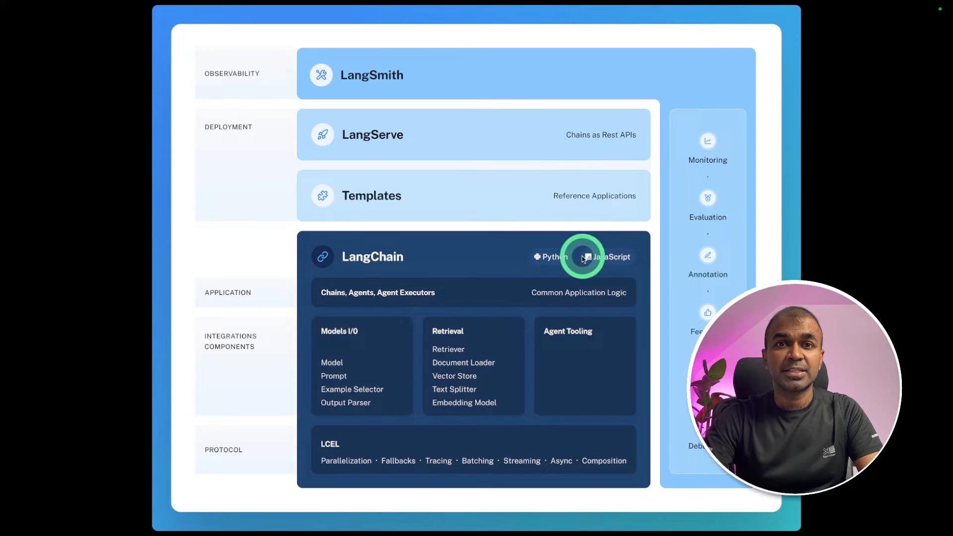
mouse_move(555, 321)
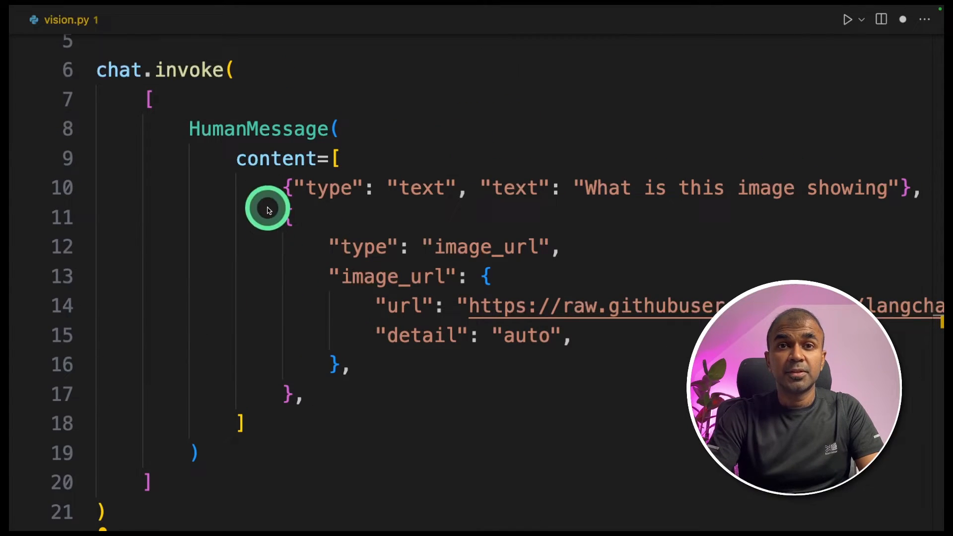
Step: Assign the chat.invoke result to an output variable for printing
text(output)
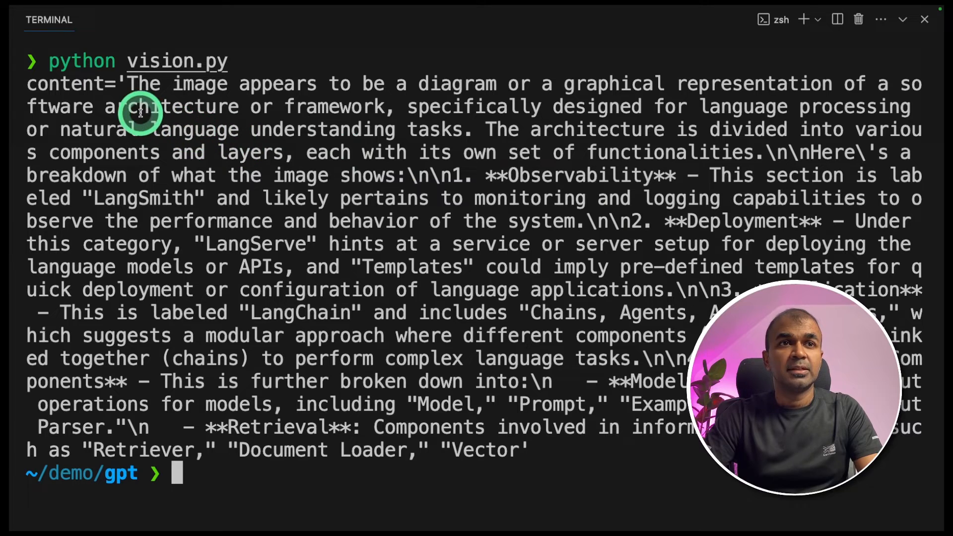
mouse_move(501, 112)
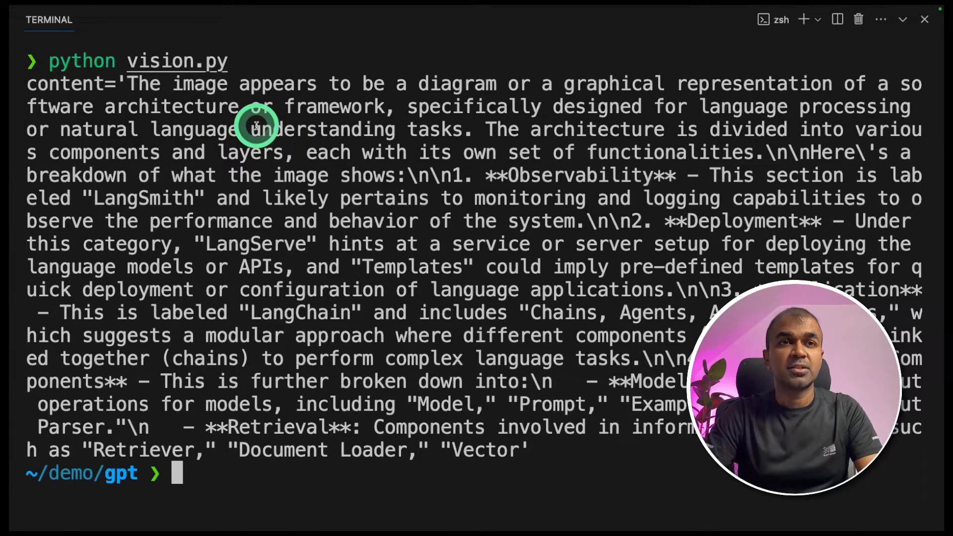
mouse_move(334, 125)
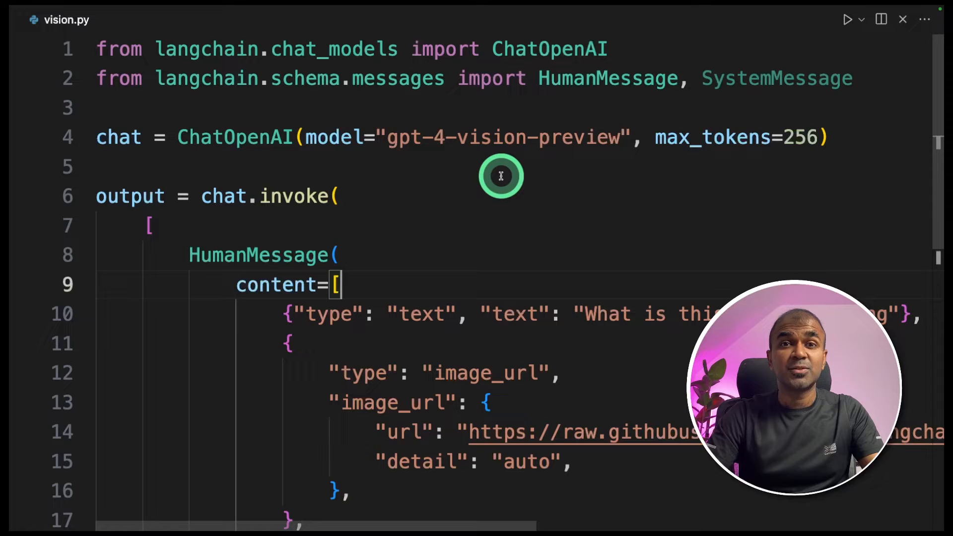
scroll(down, 3)
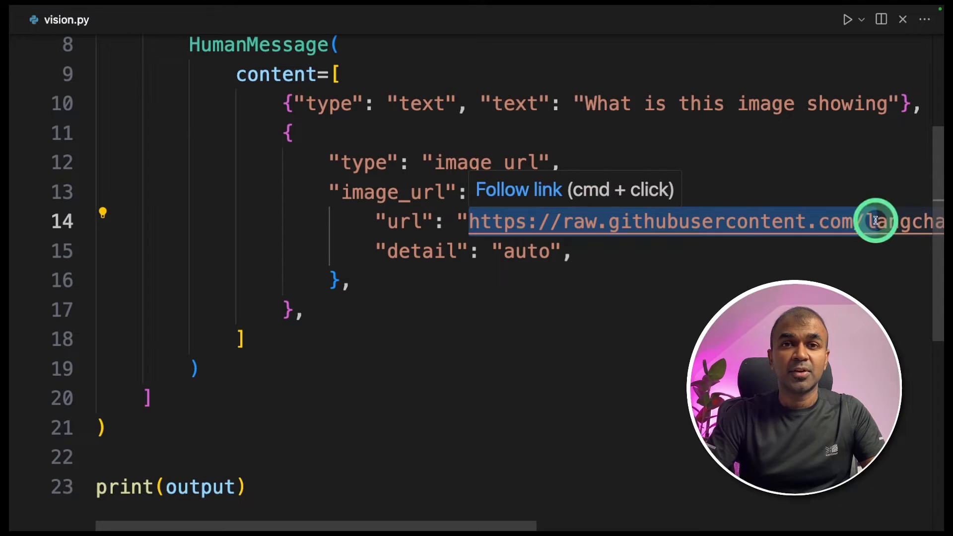
mouse_move(593, 311)
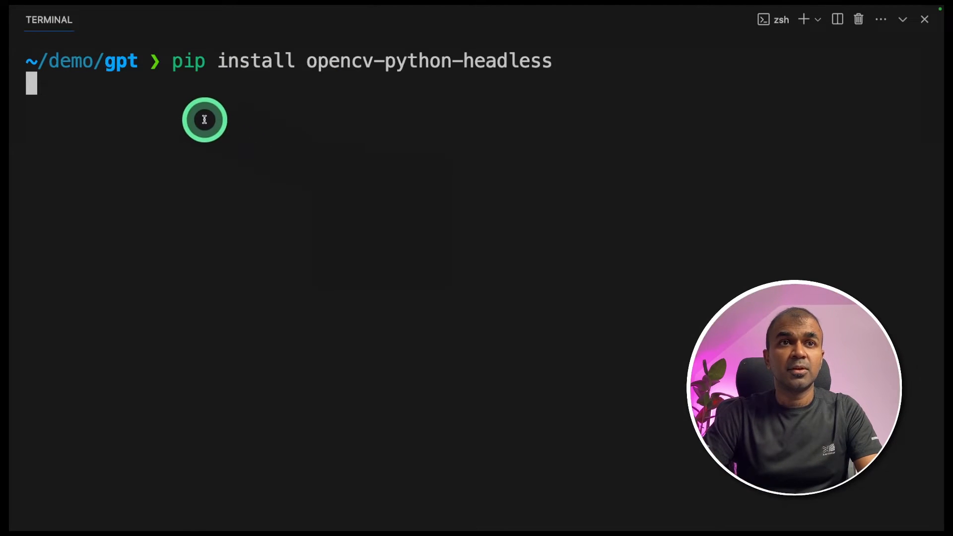
mouse_move(530, 104)
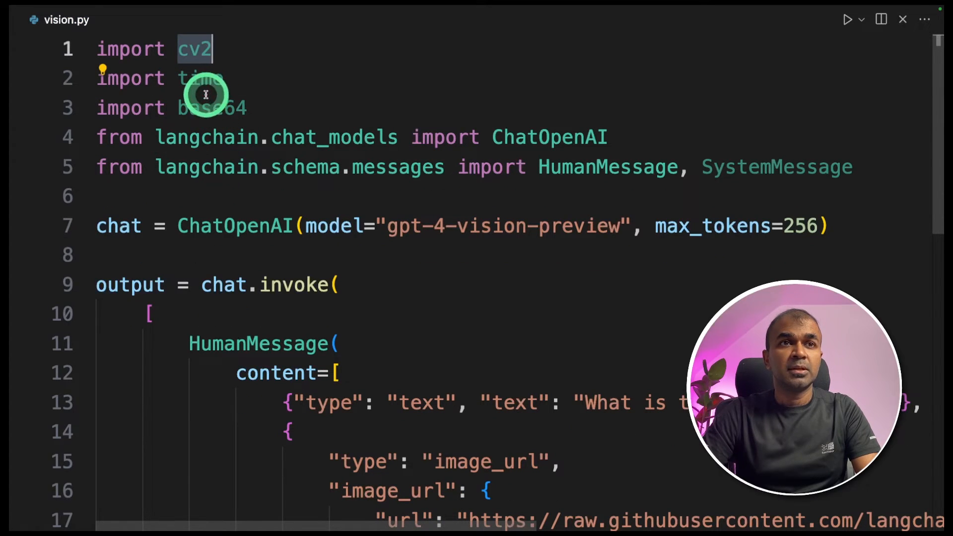
Step: Add cv2, time and base64 imports, encode_image and cv2.VideoCapture(2)
click(201, 78)
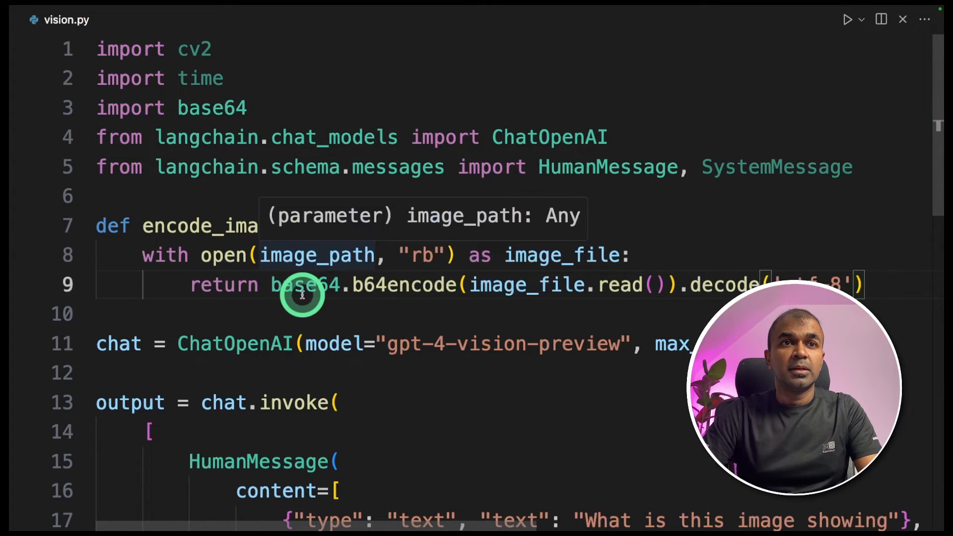
scroll(down, 3)
text(cap = cv2.VideoCapture(2))
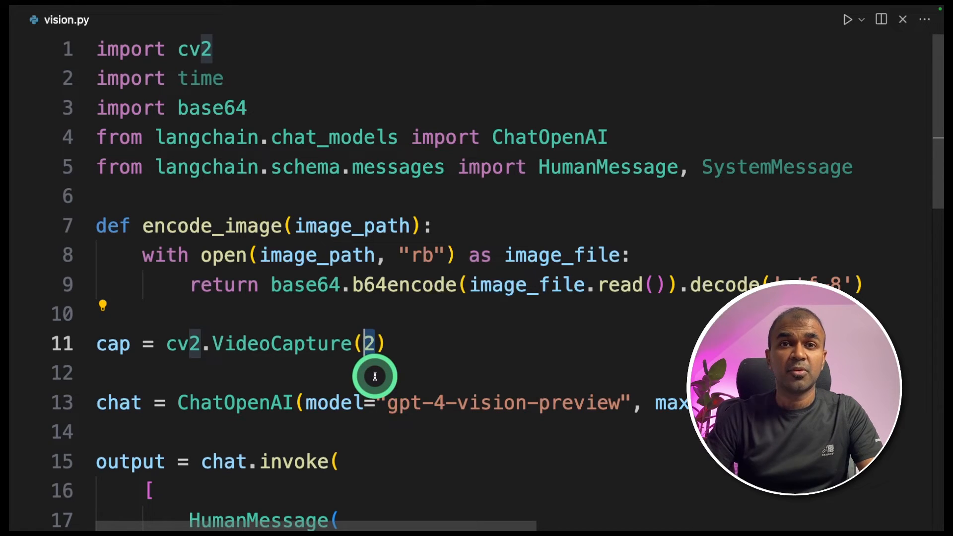
Step: Save each captured frame to image.png with cv2.imwrite(filename, frame)
scroll(down, 3)
text(while True:)
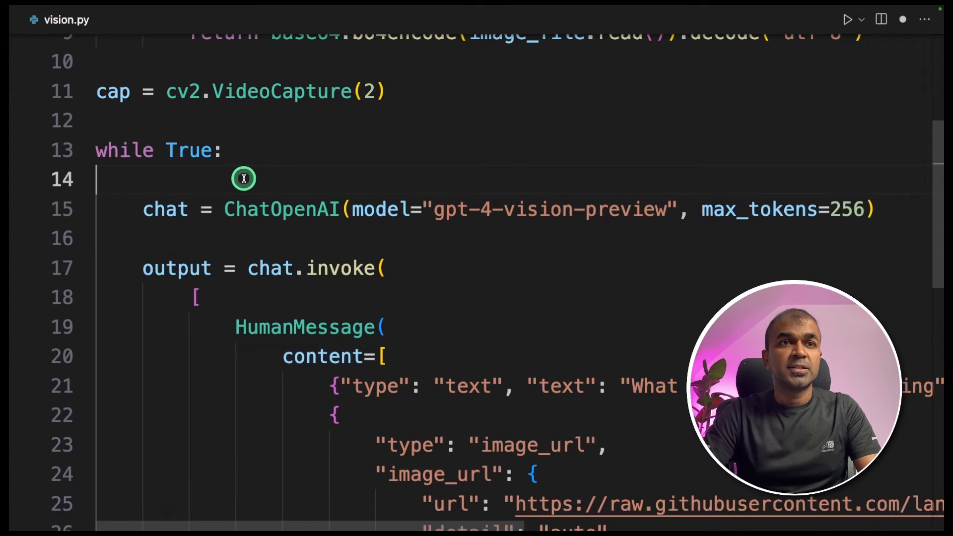
scroll(down, 3)
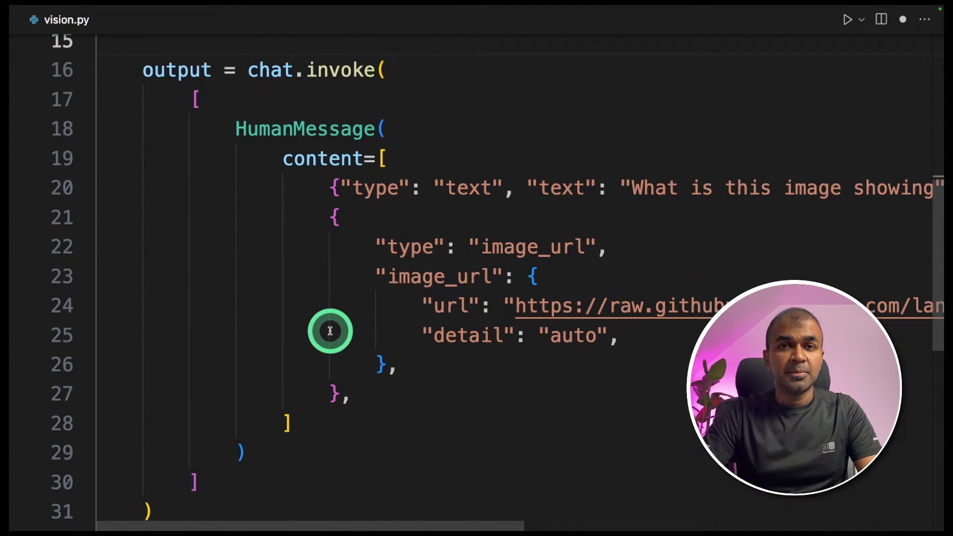
scroll(up, 3)
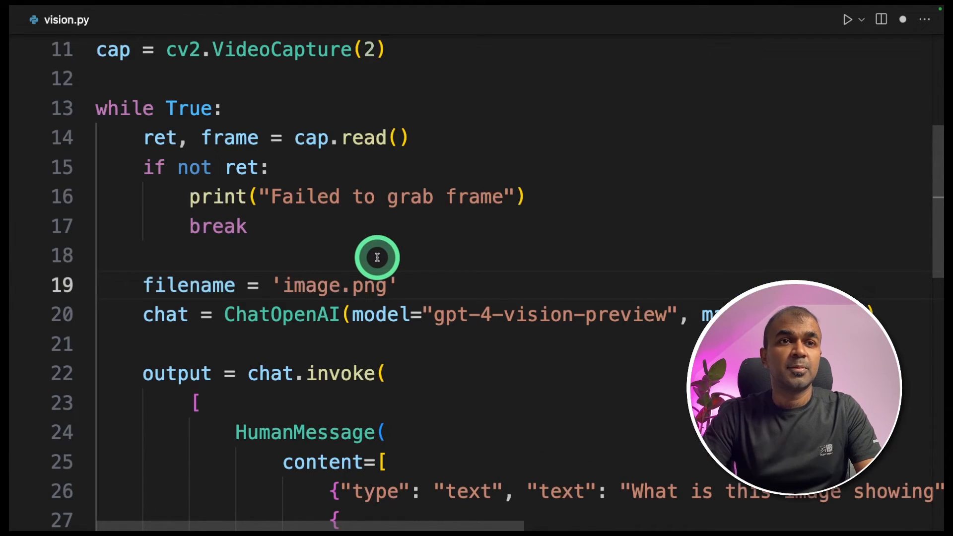
scroll(down, 3)
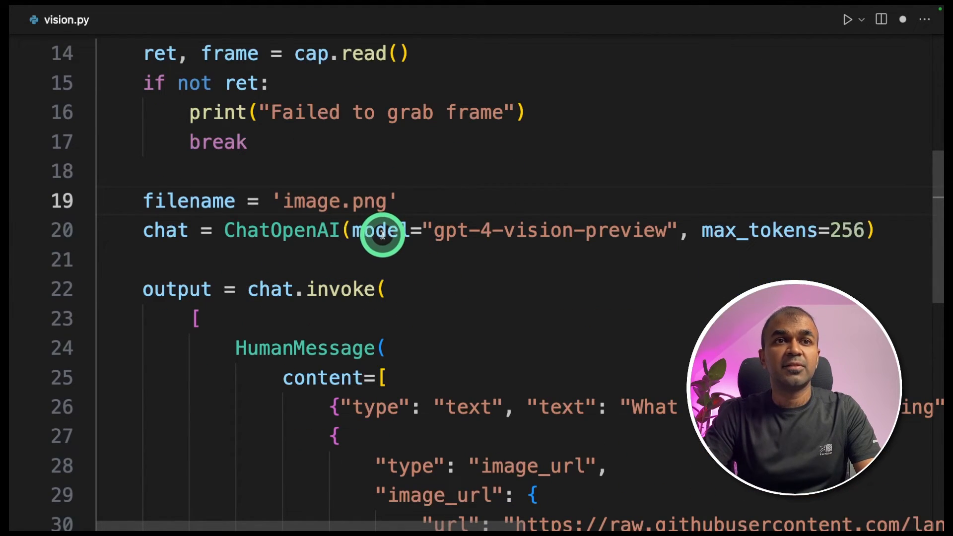
text(cv2.imwrite(filename, frame))
text(base64_image = encode_image(filename))
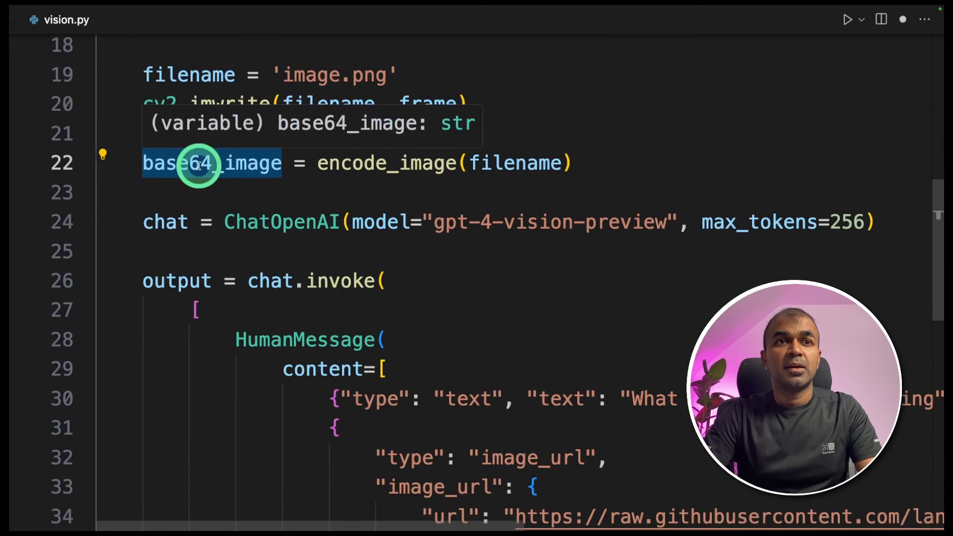
Step: Encode the frame with encode_image and send it as a base64 data-URL image
scroll(down, 3)
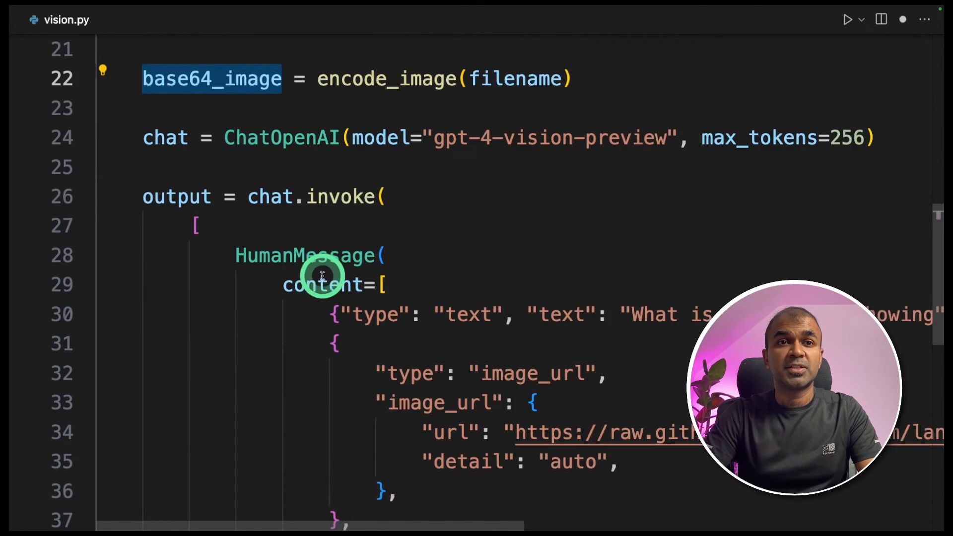
scroll(down, 3)
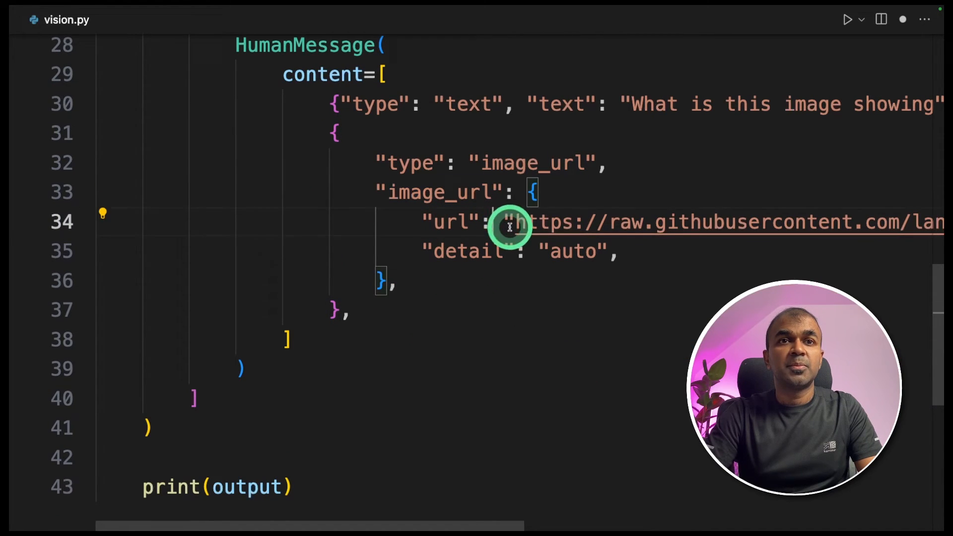
scroll(up, 3)
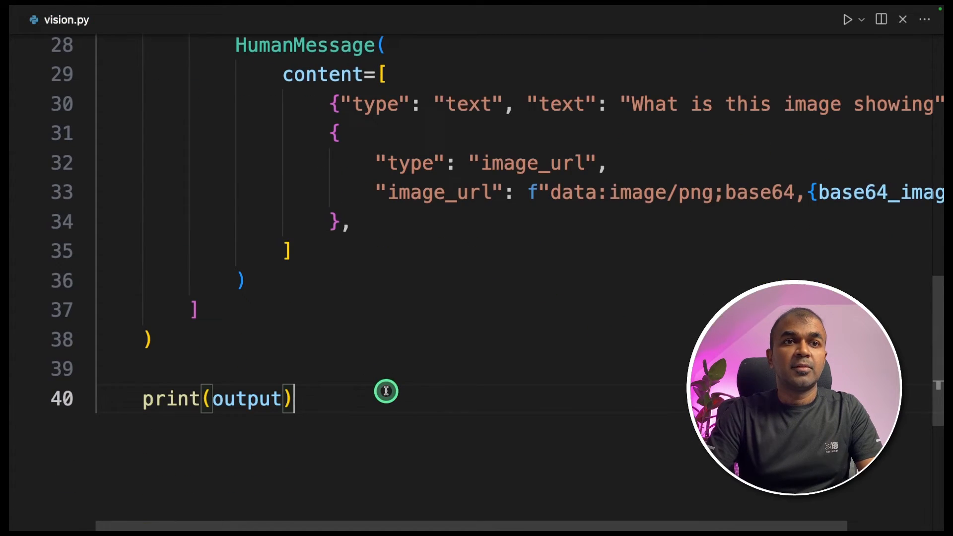
Step: Add time.sleep(2), cap.release() and cv2.destroyAllWindows() after the loop
text(time.sleep(2))
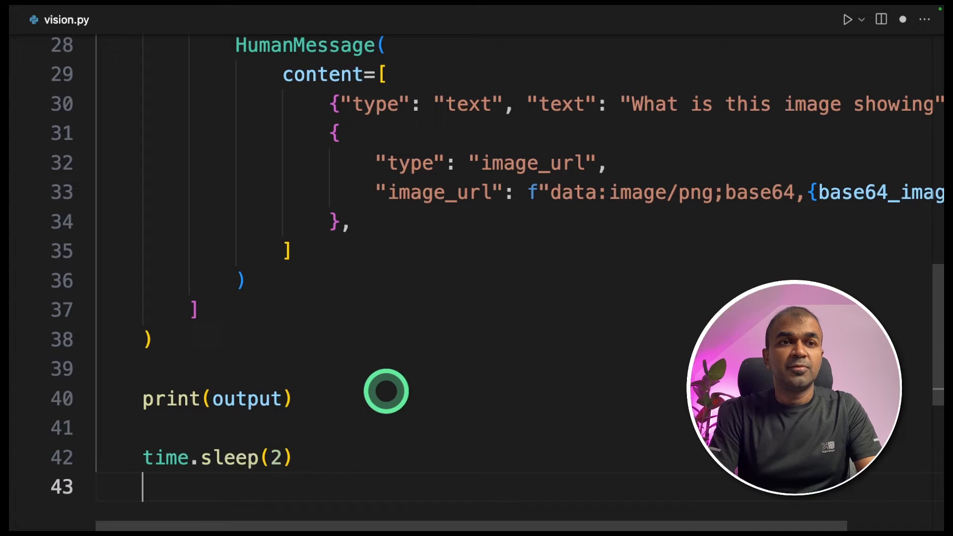
text(cap.release())
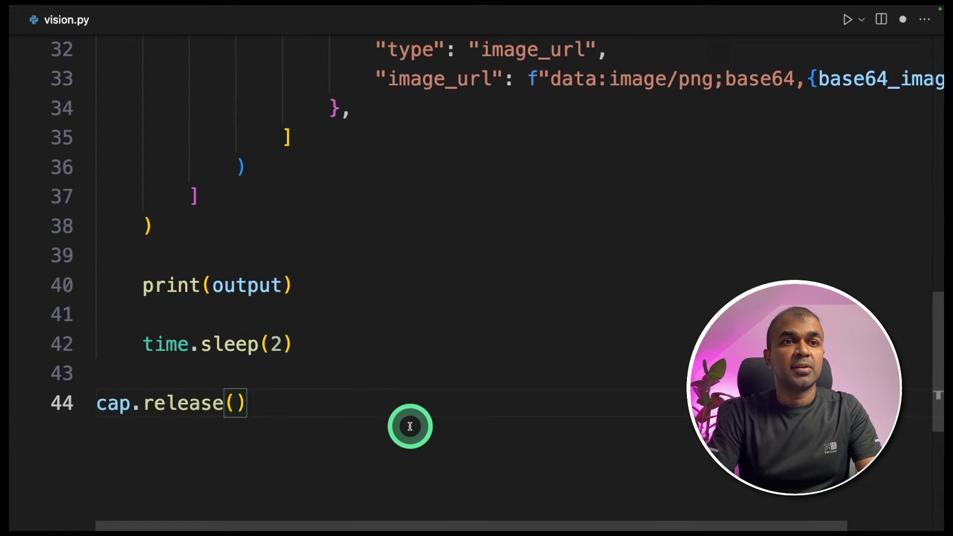
text(cv2.destroyAllWindows())
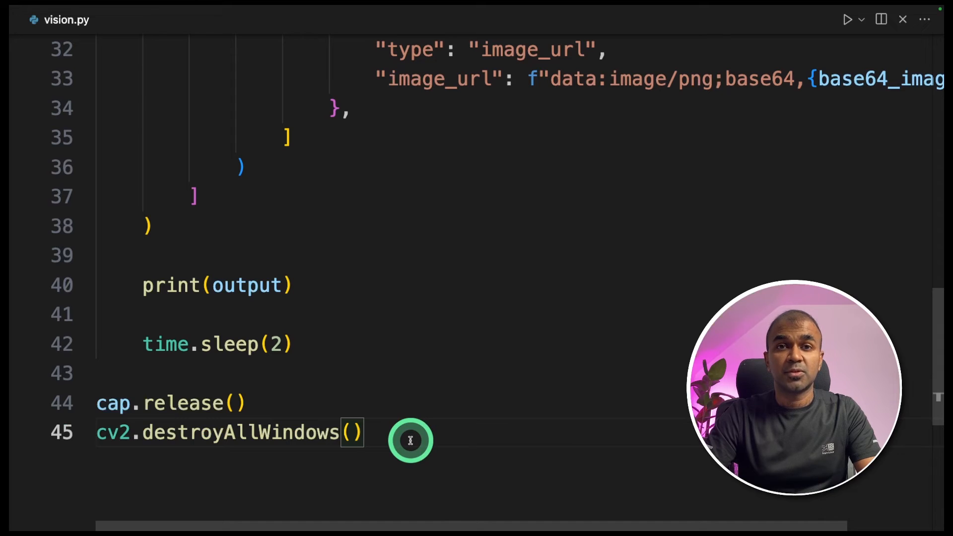
Step: Rewrite the text prompt to 'Narrate in one line. Don't repeat…'
scroll(up, 3)
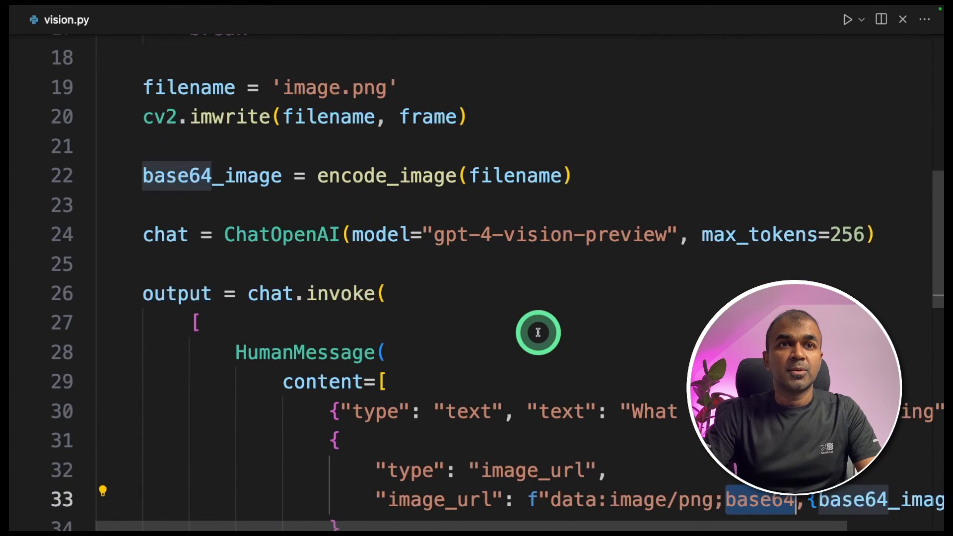
scroll(up, 3)
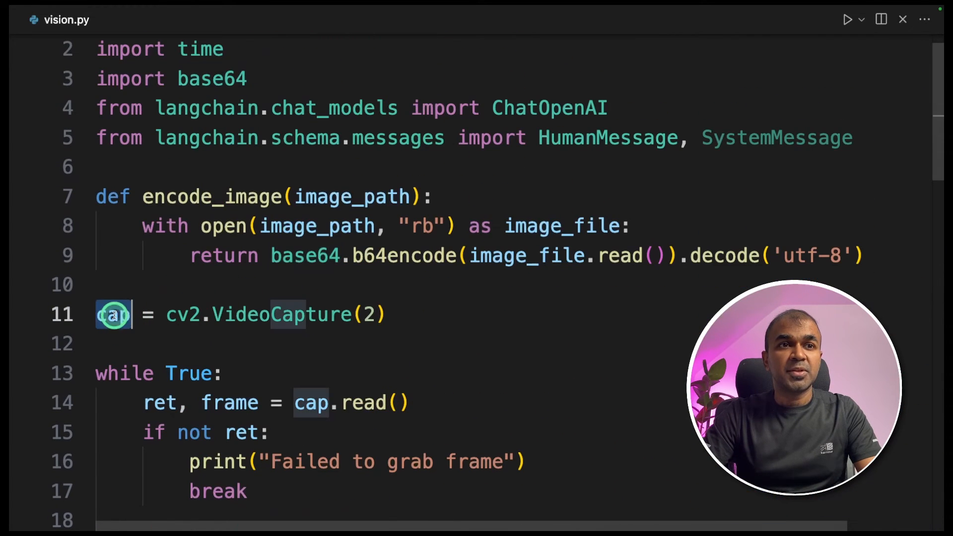
scroll(down, 3)
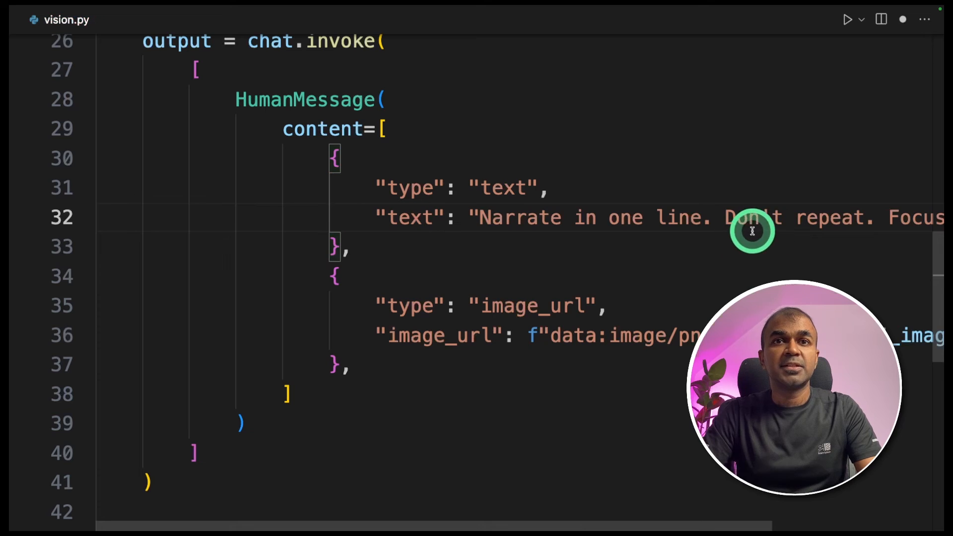
scroll(right, 3)
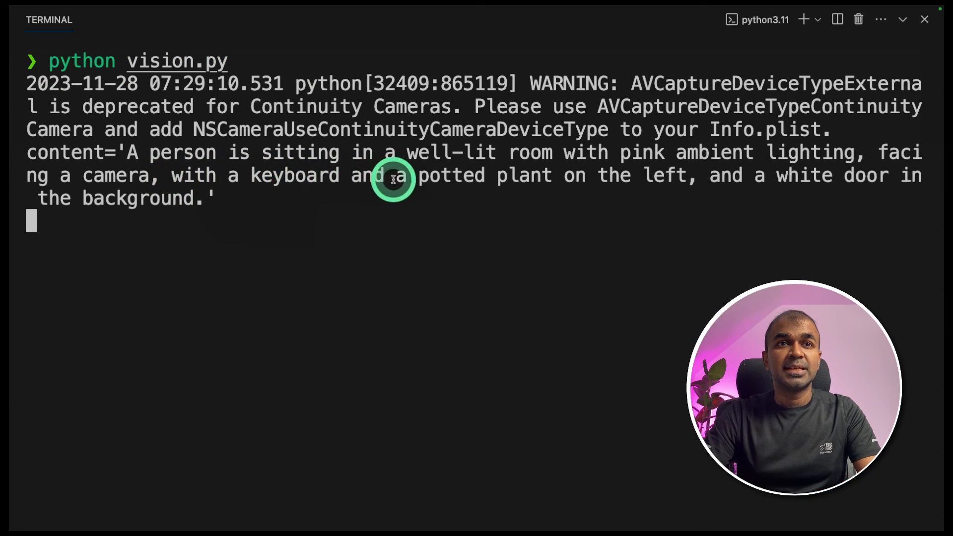
mouse_move(832, 169)
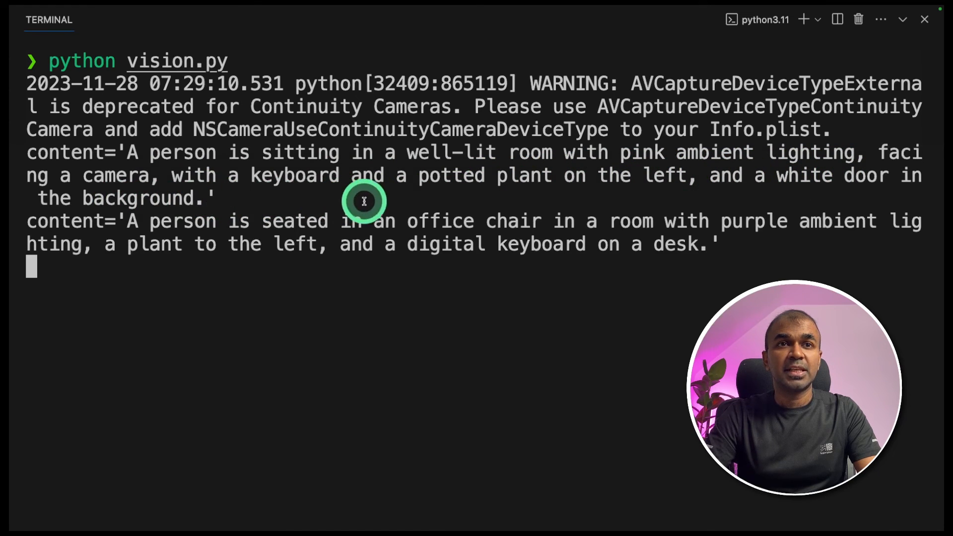
mouse_move(833, 191)
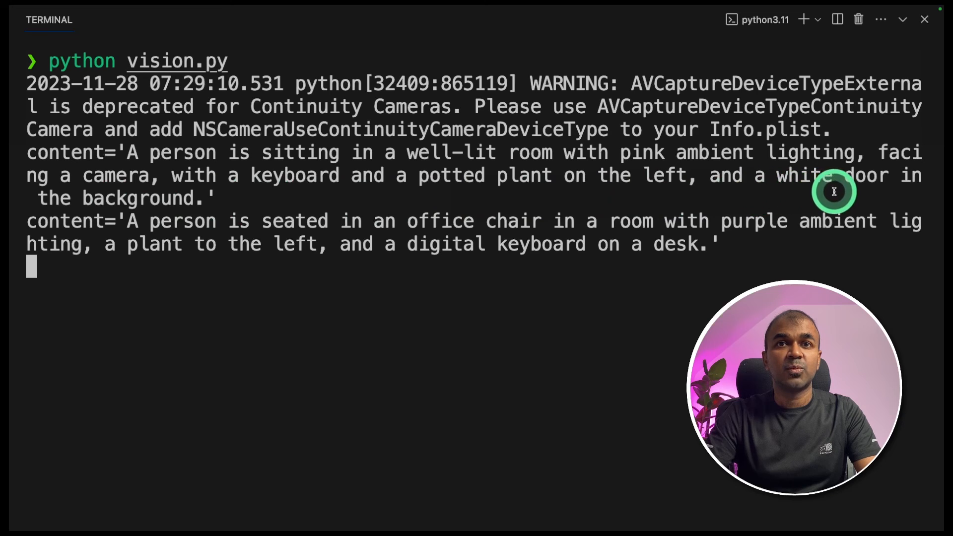
mouse_move(356, 275)
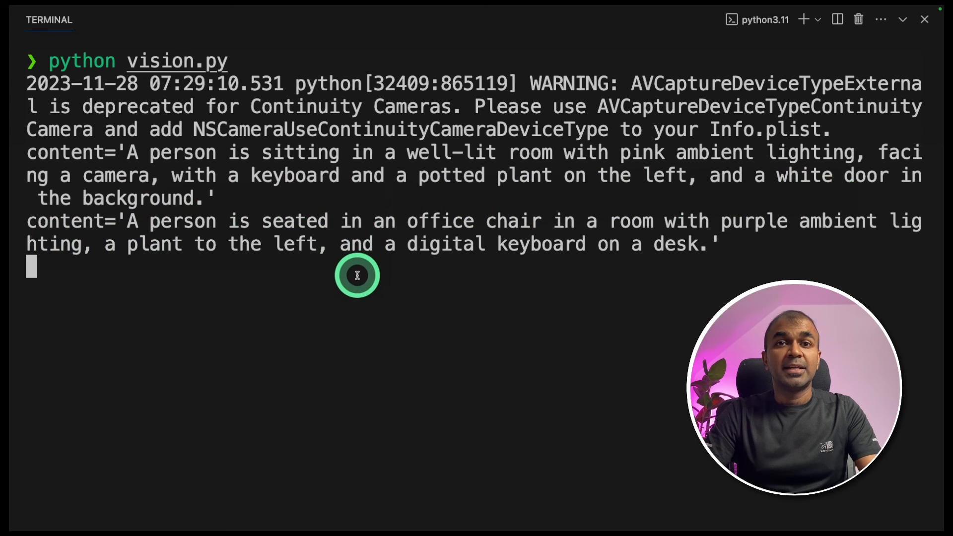
mouse_move(348, 292)
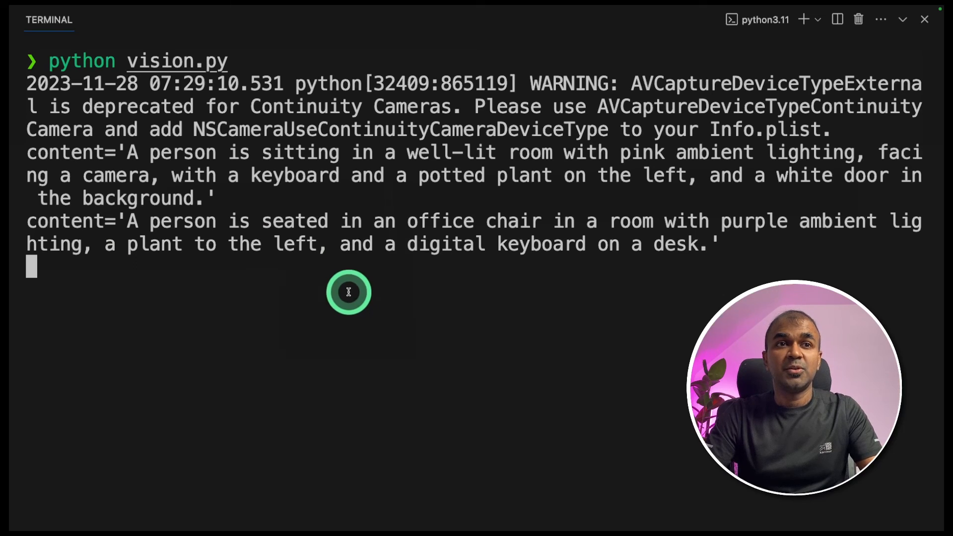
Step: Stop the running narration script with Ctrl+C after descriptions print
key(ctrl+c)
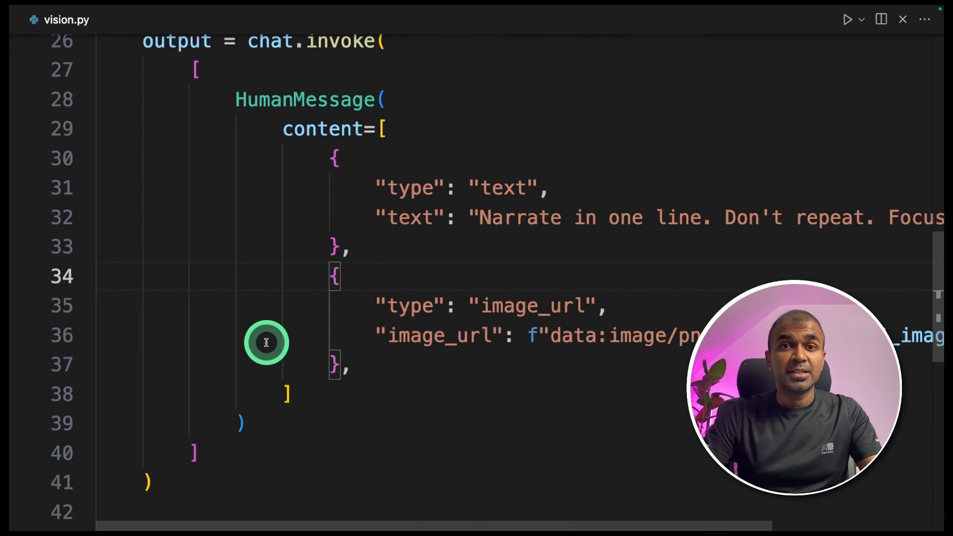
scroll(up, 3)
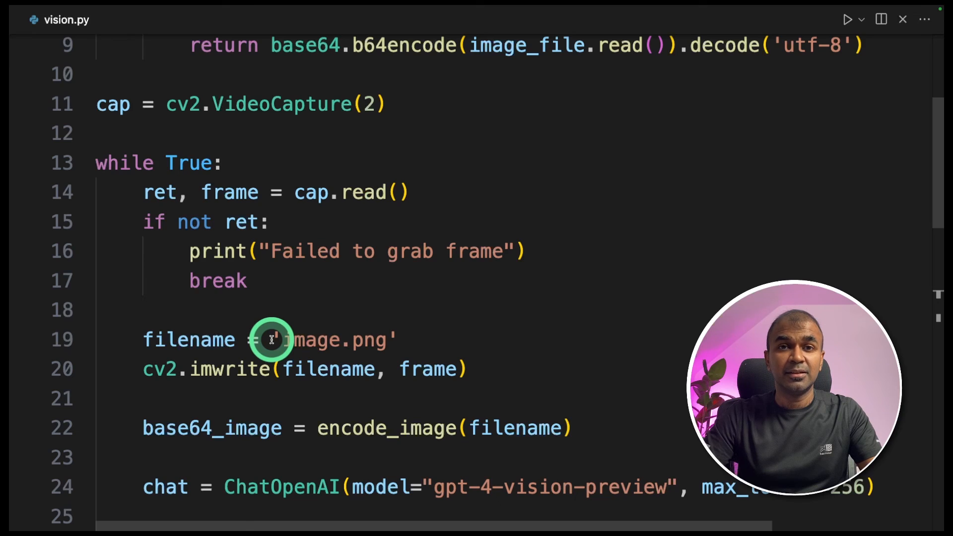
scroll(down, 3)
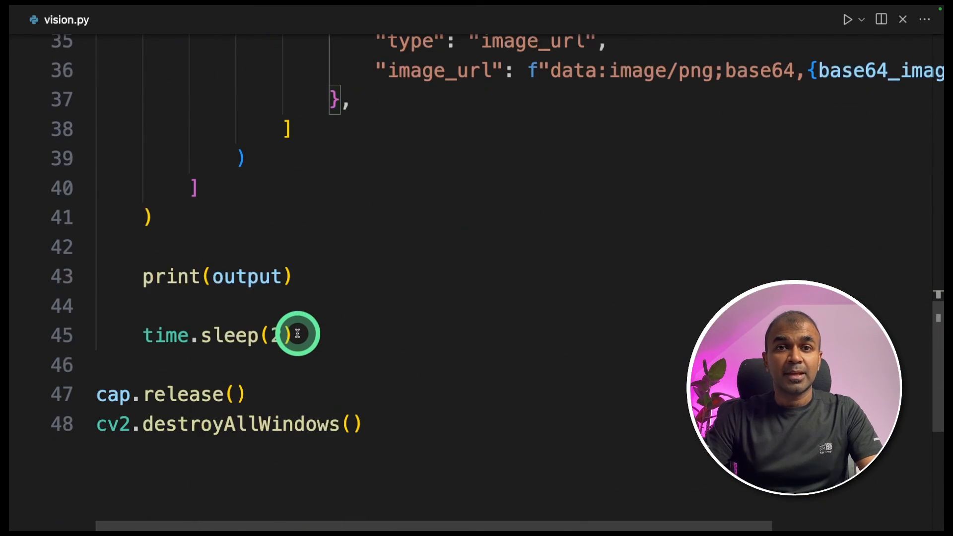